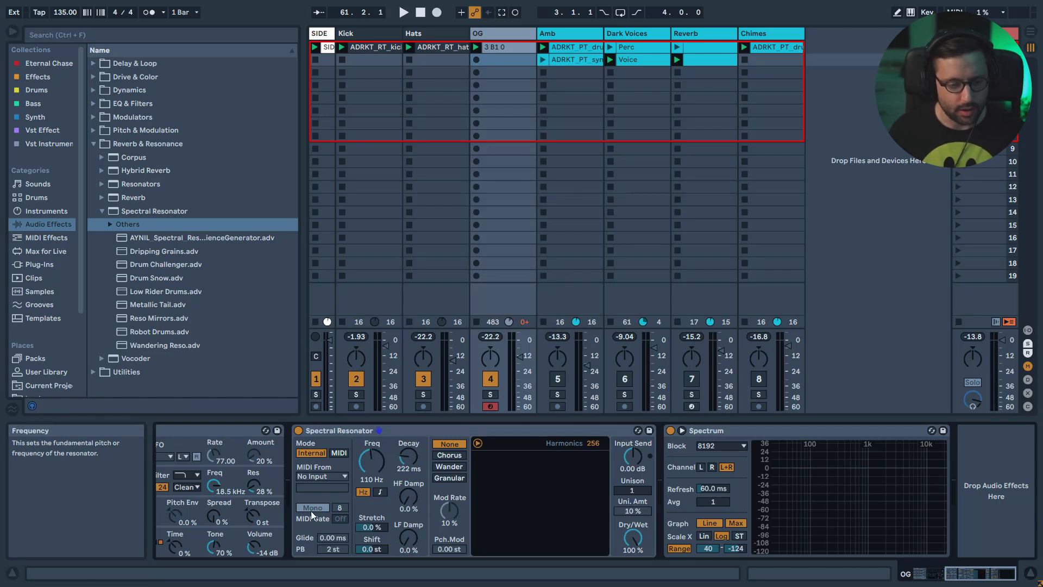
mouse_move(425, 483)
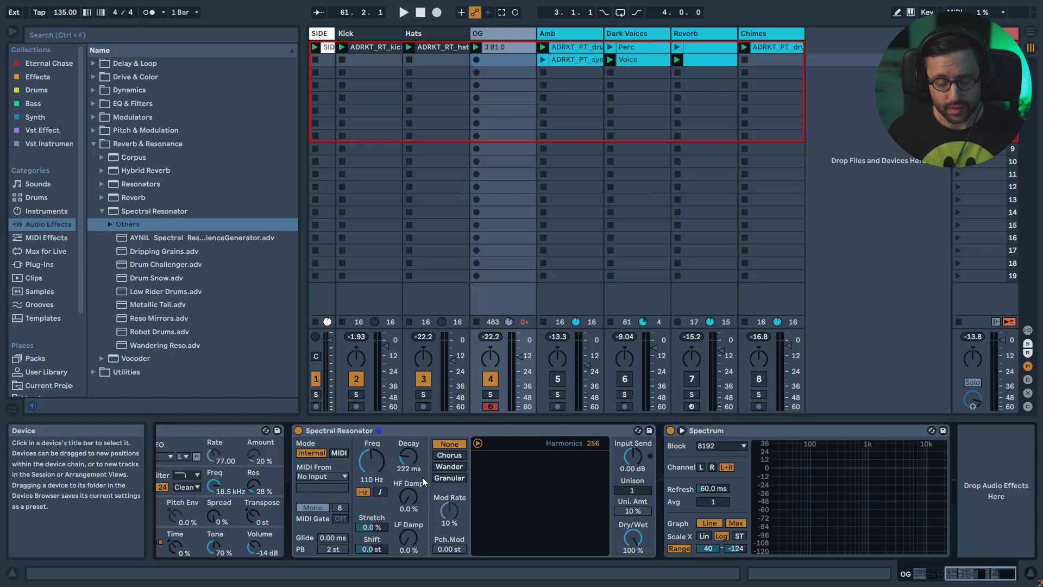
mouse_move(528, 464)
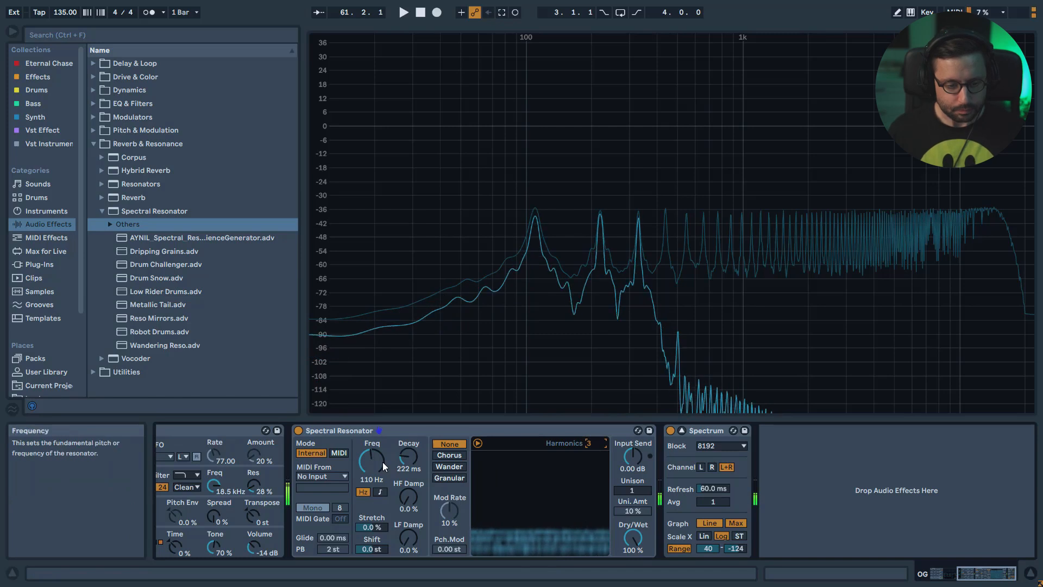
mouse_move(540, 205)
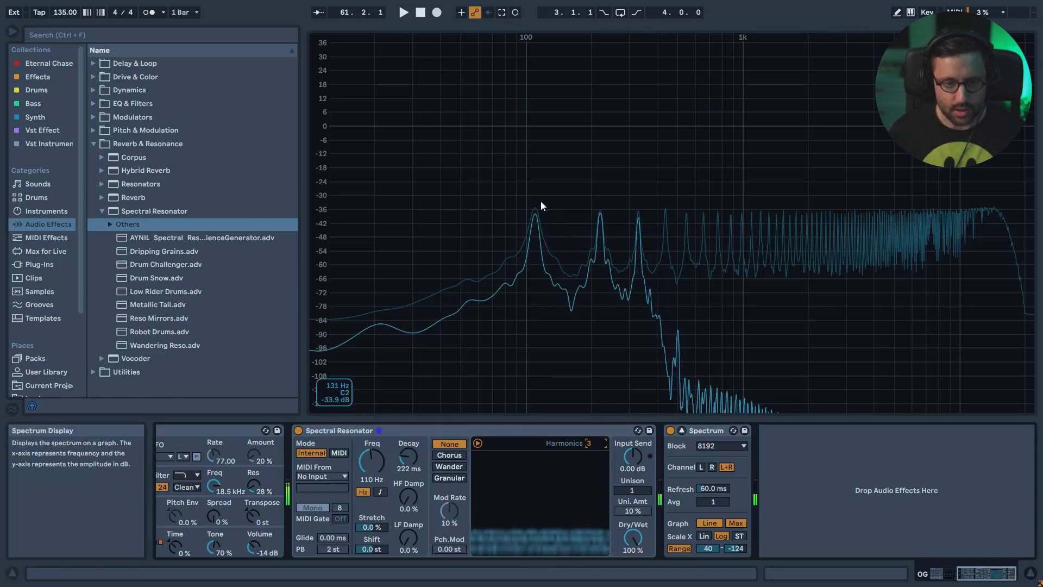
mouse_move(495, 293)
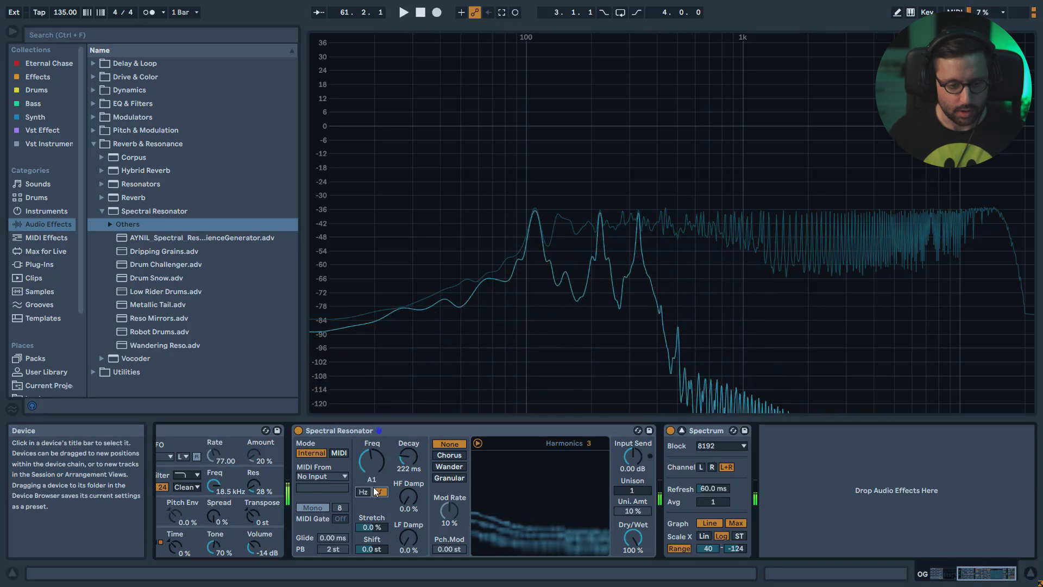
- Show the resonator frequency in Hertz, then return it to note values
click(363, 491)
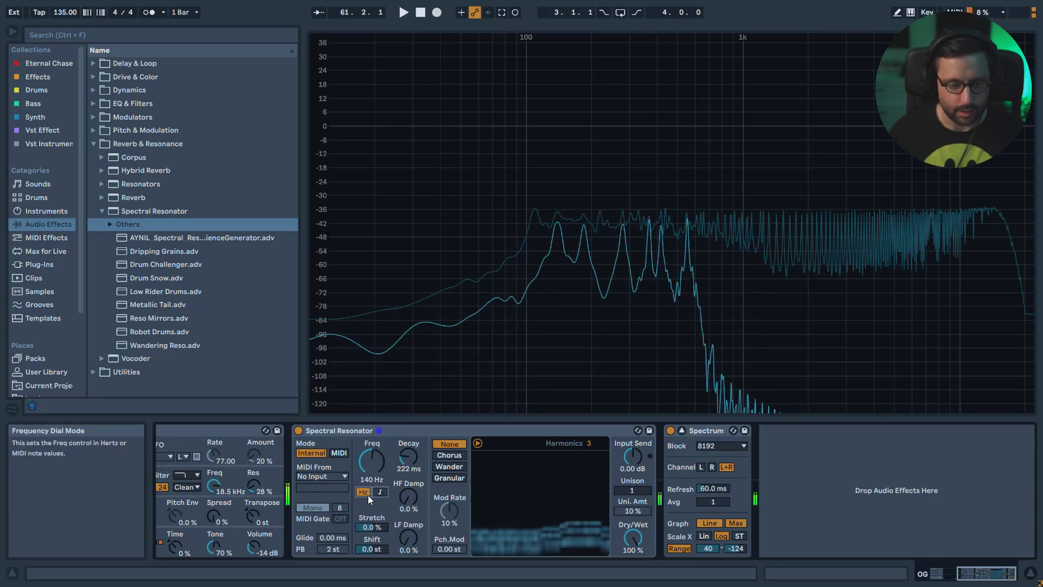
click(364, 491)
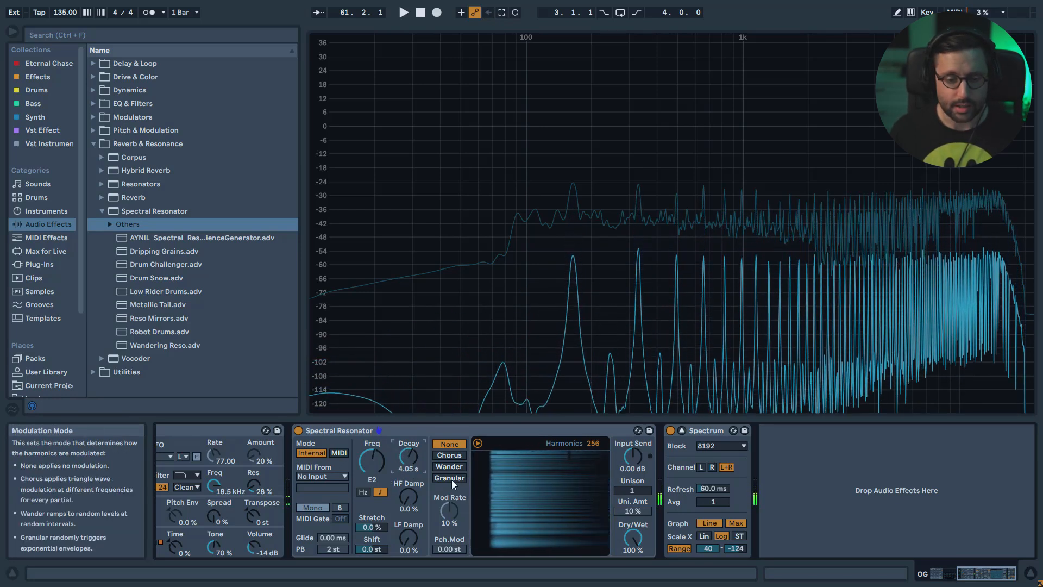
mouse_move(481, 480)
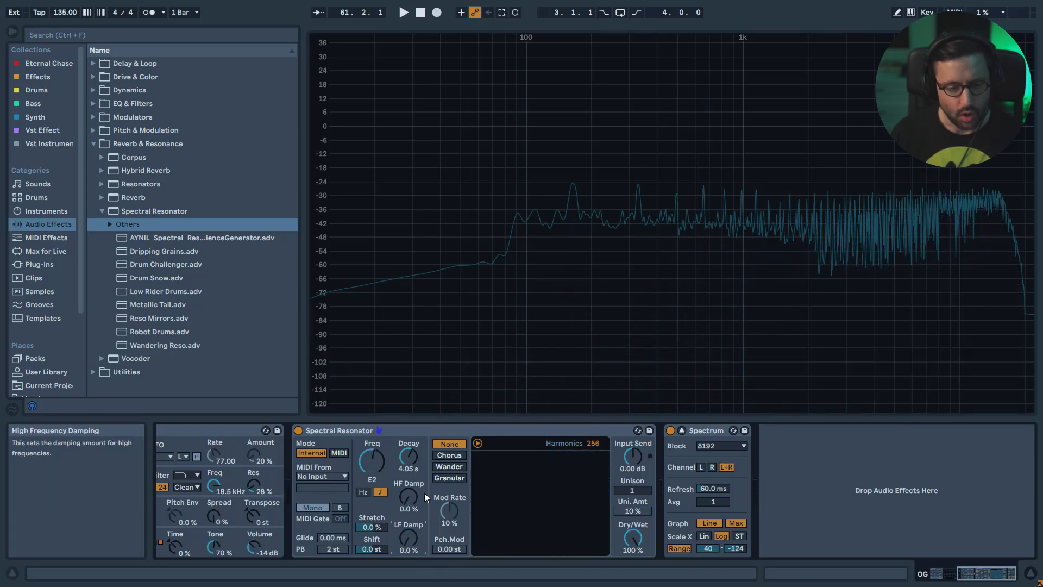
mouse_move(462, 458)
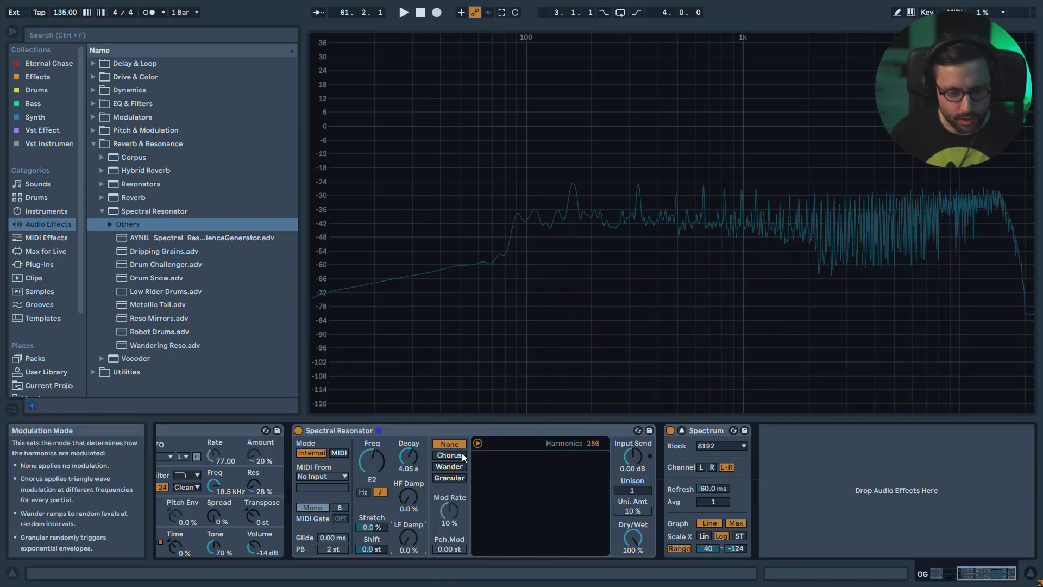
- Try Chorus then Wander modulation on the harmonics and lower the modulation rate
click(449, 455)
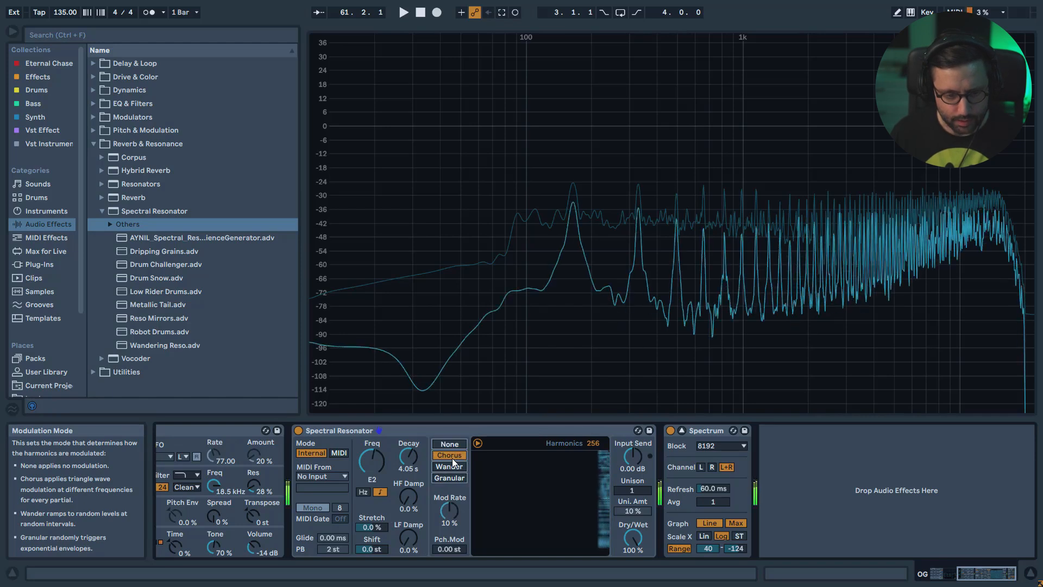
click(449, 443)
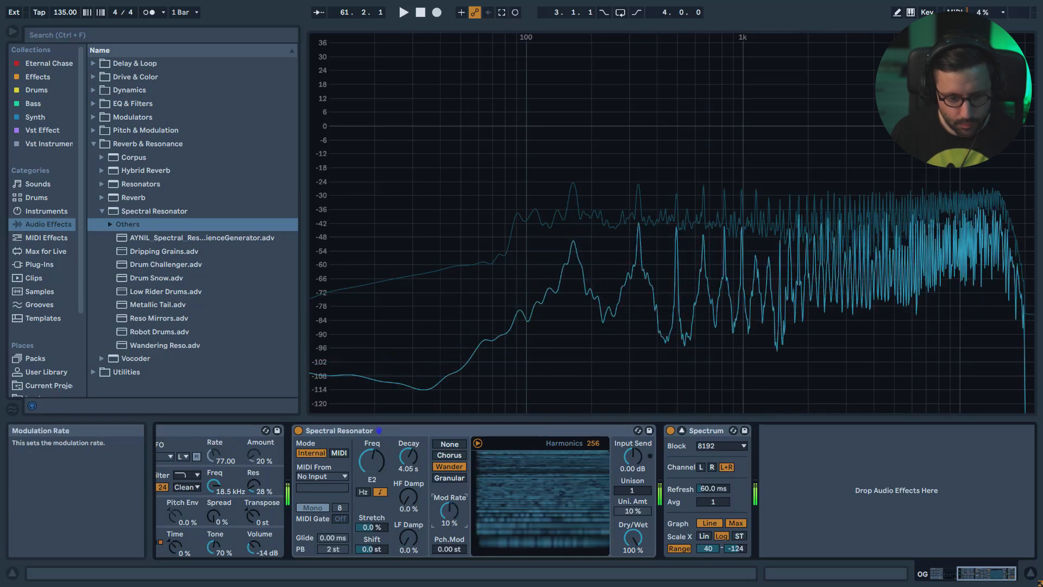
click(448, 478)
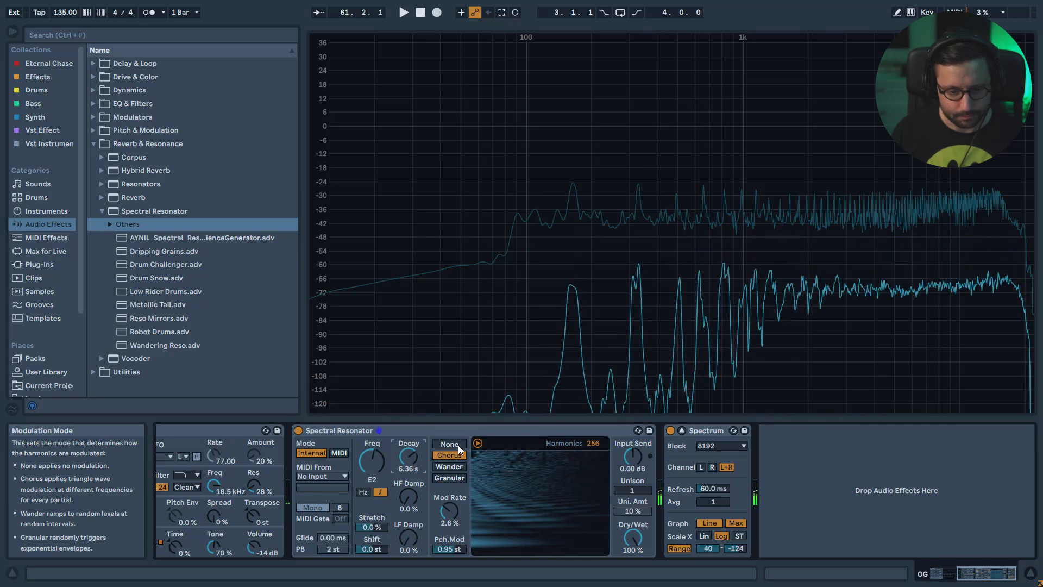
- Set harmonic modulation to None and select the Reverb track to show its device chain
click(449, 443)
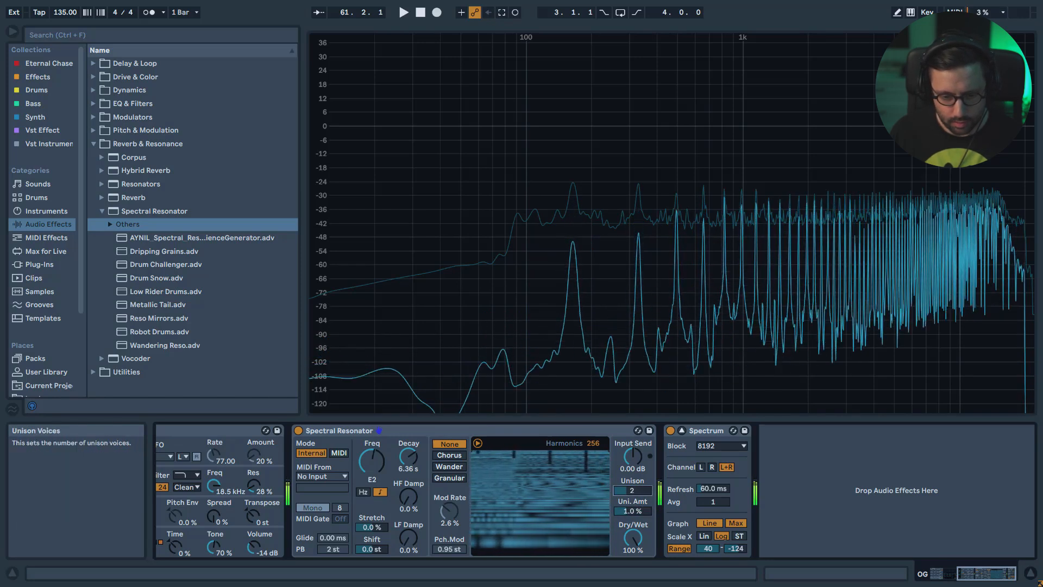
click(631, 490)
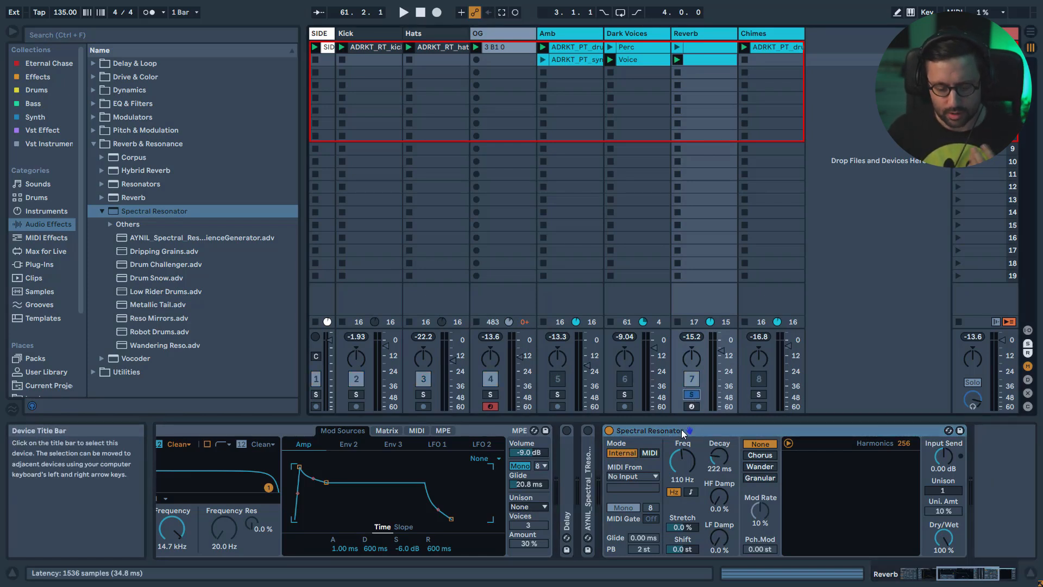
- Focus the Reverb track's Spectral Resonator and set its unison to 8 voices
click(402, 12)
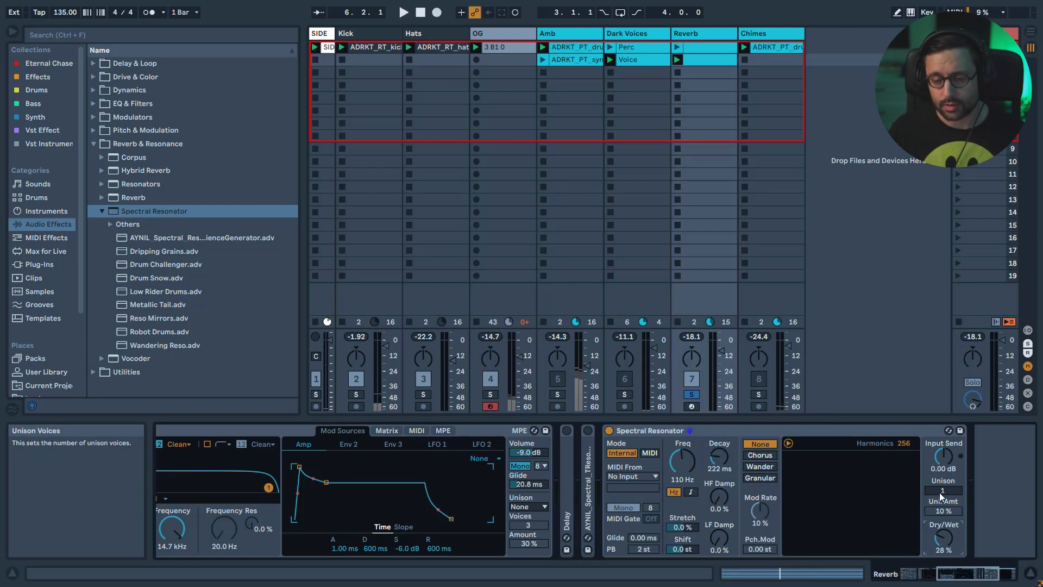
click(402, 12)
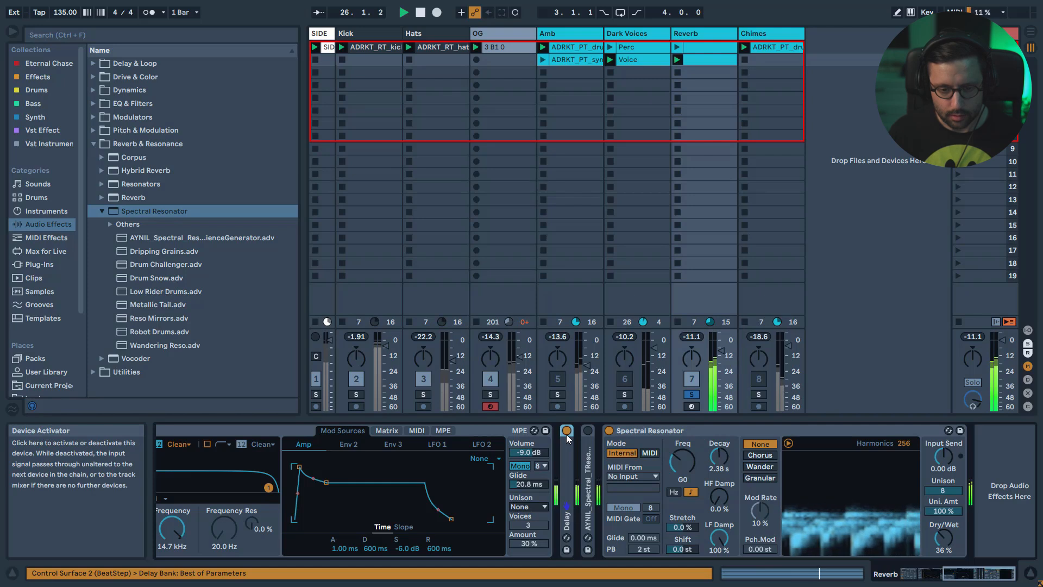
- Toggle the Delay device on the Reverb track to compare the sound
click(566, 430)
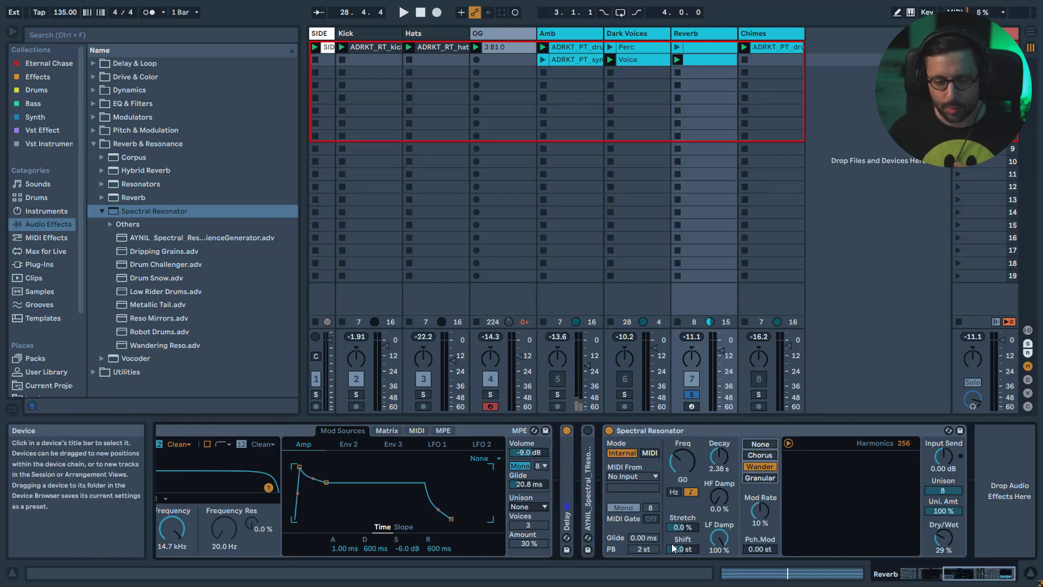
mouse_move(914, 506)
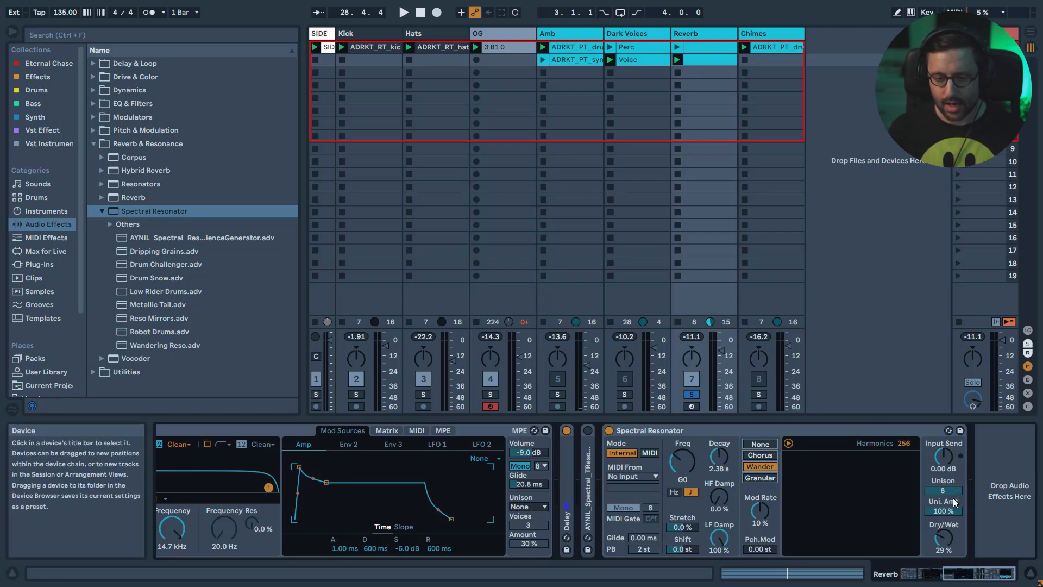
mouse_move(812, 479)
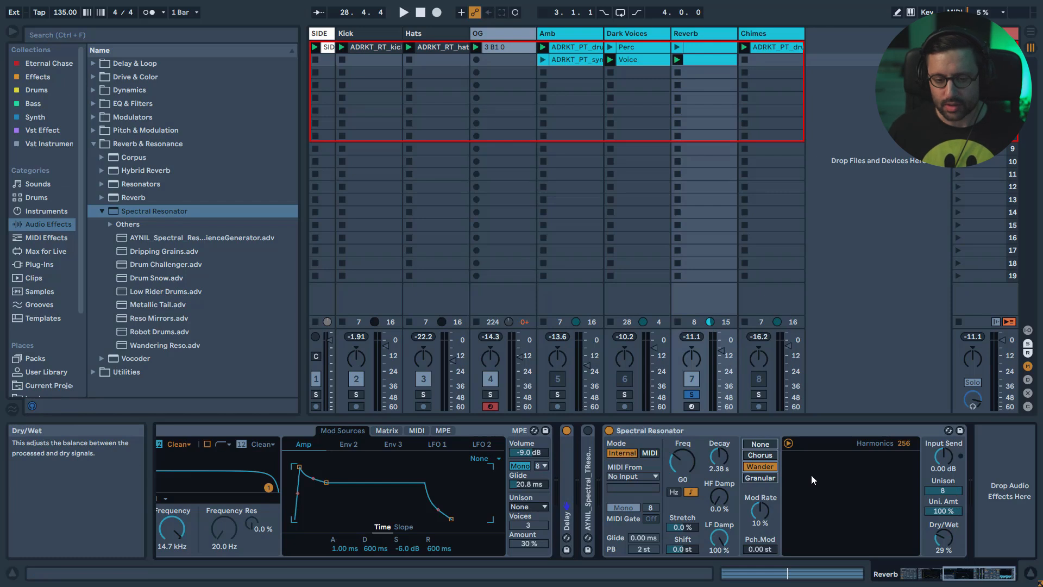
mouse_move(719, 466)
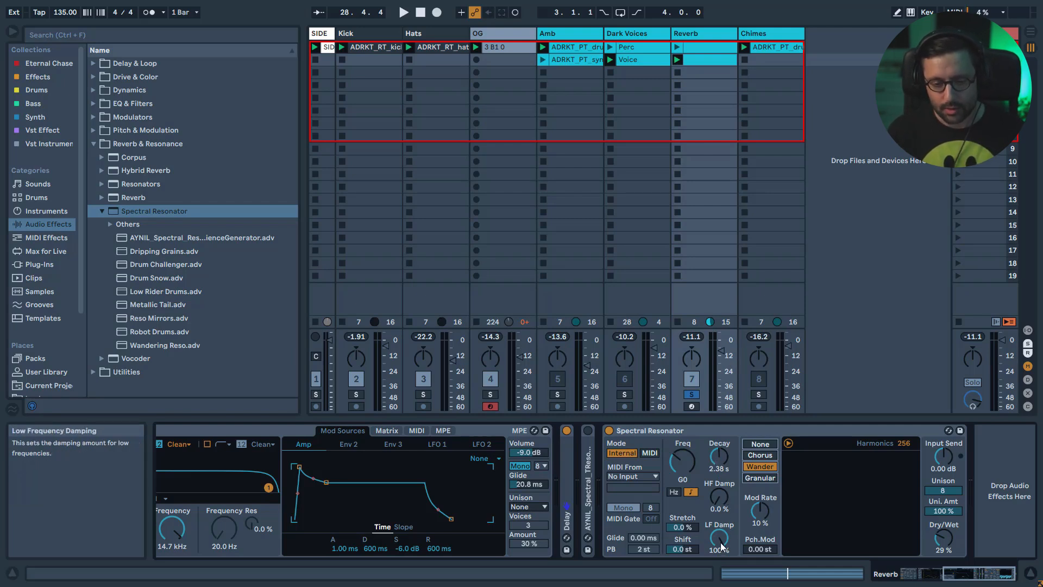
mouse_move(717, 512)
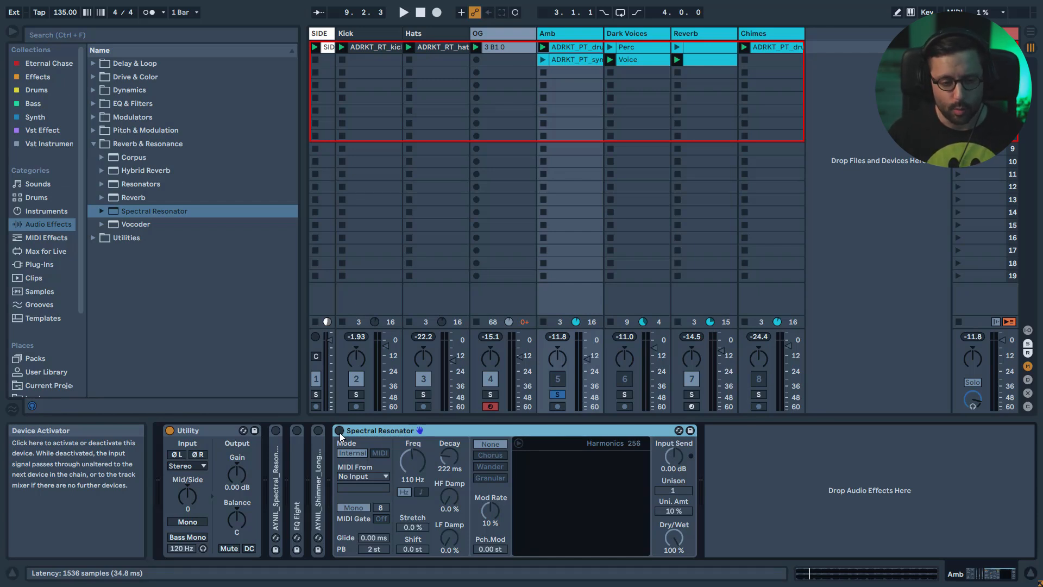
- Switch the Amb track's Spectral Resonator effect back on
click(402, 11)
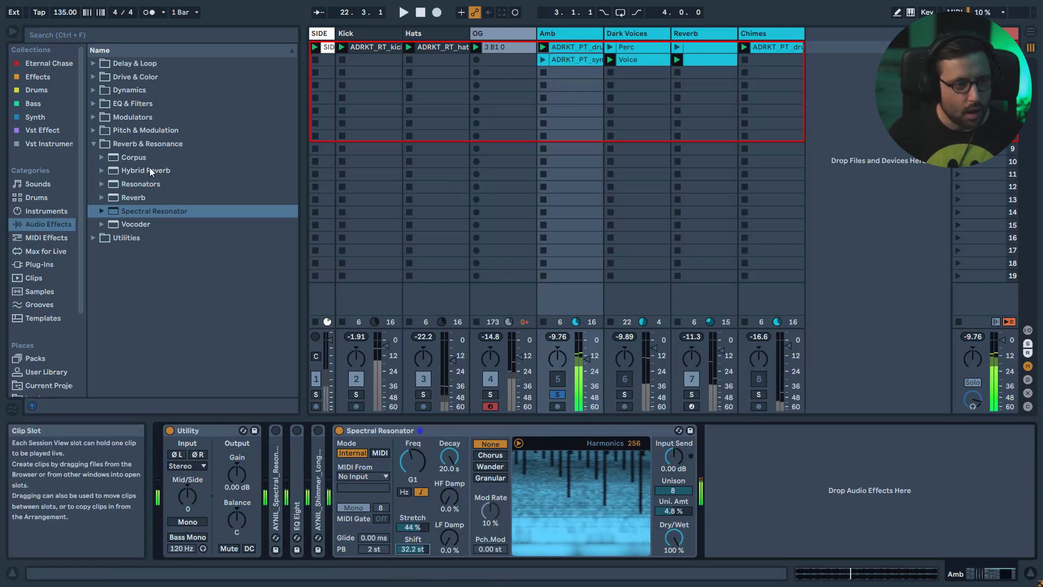
- Load EQ Eight after the Amb track's resonator, then browse to the reverb effects
click(131, 103)
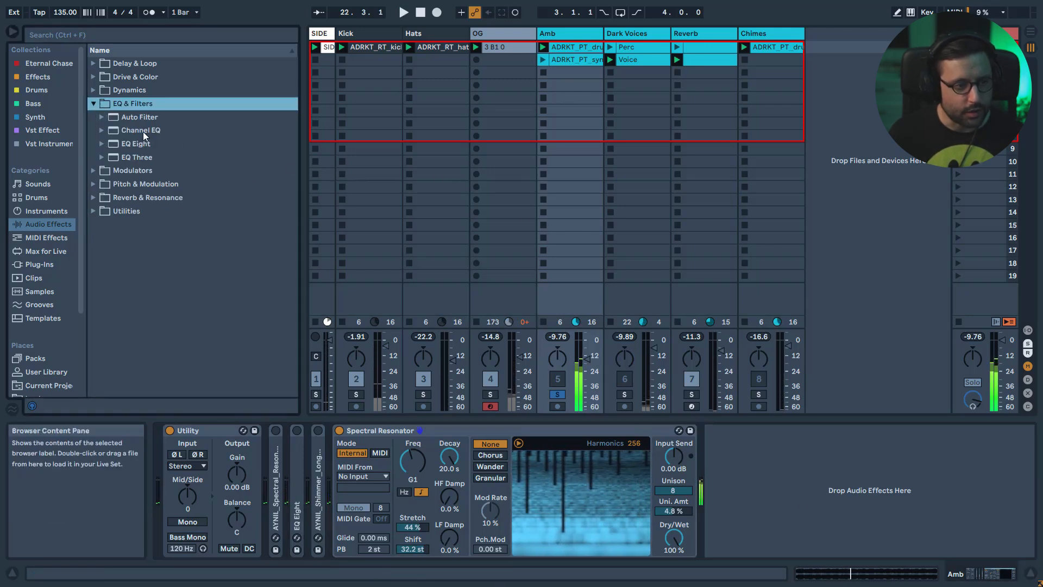
click(135, 143)
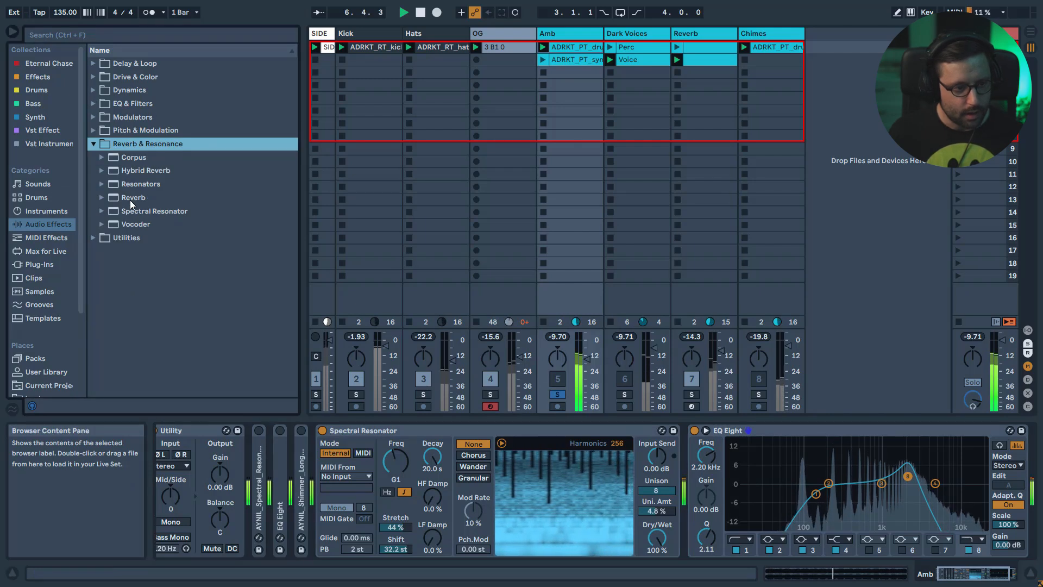
click(132, 197)
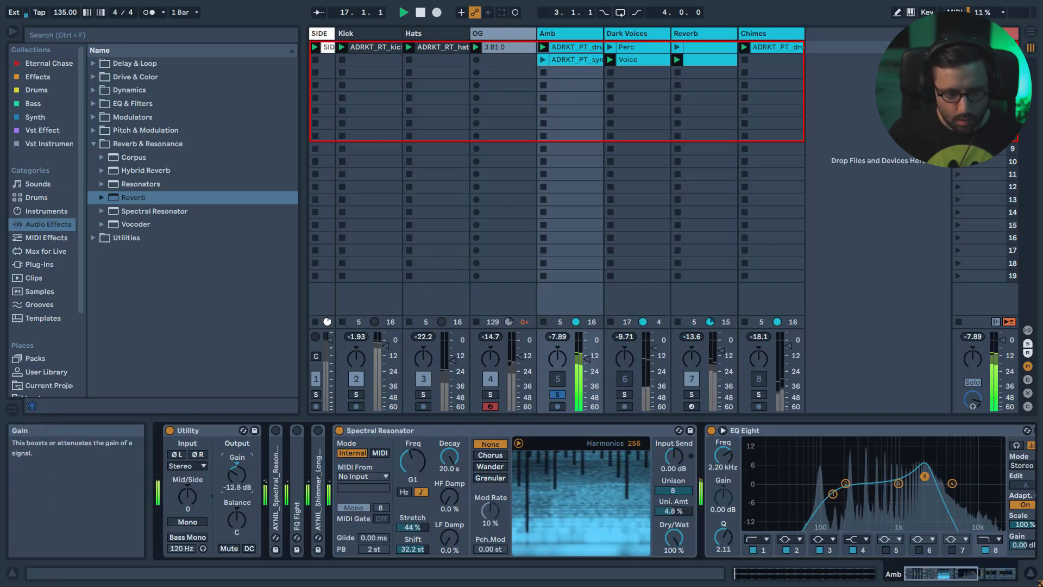
mouse_move(557, 397)
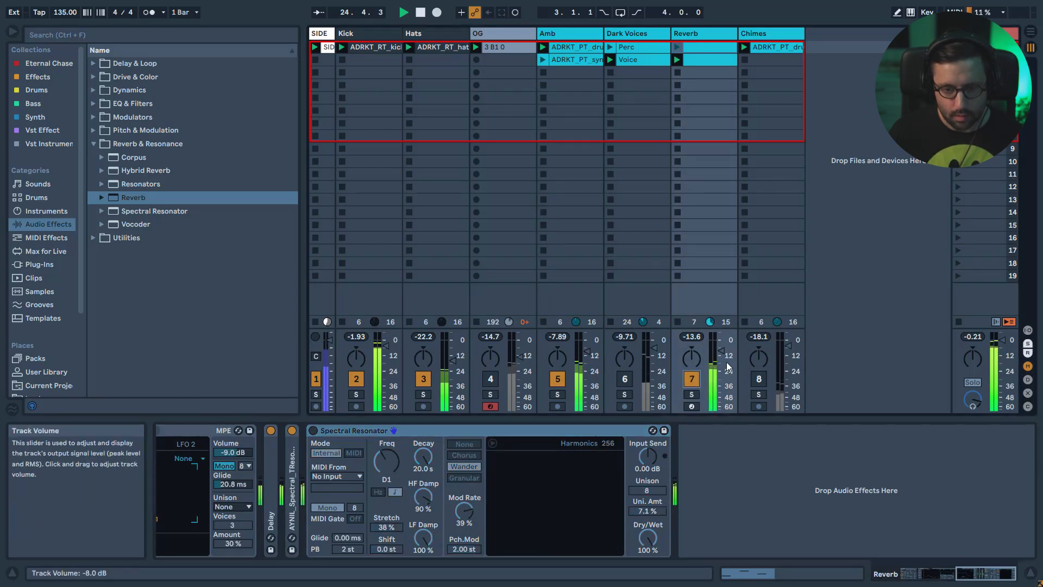
- Return to the Amb track's device chain to place the Default Reverb after EQ Eight
click(419, 12)
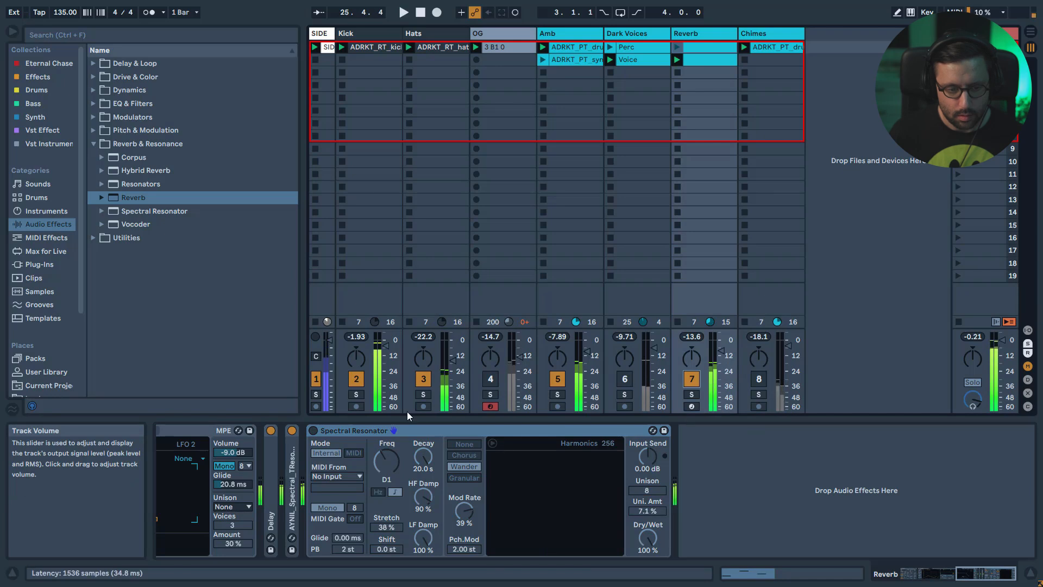
click(402, 12)
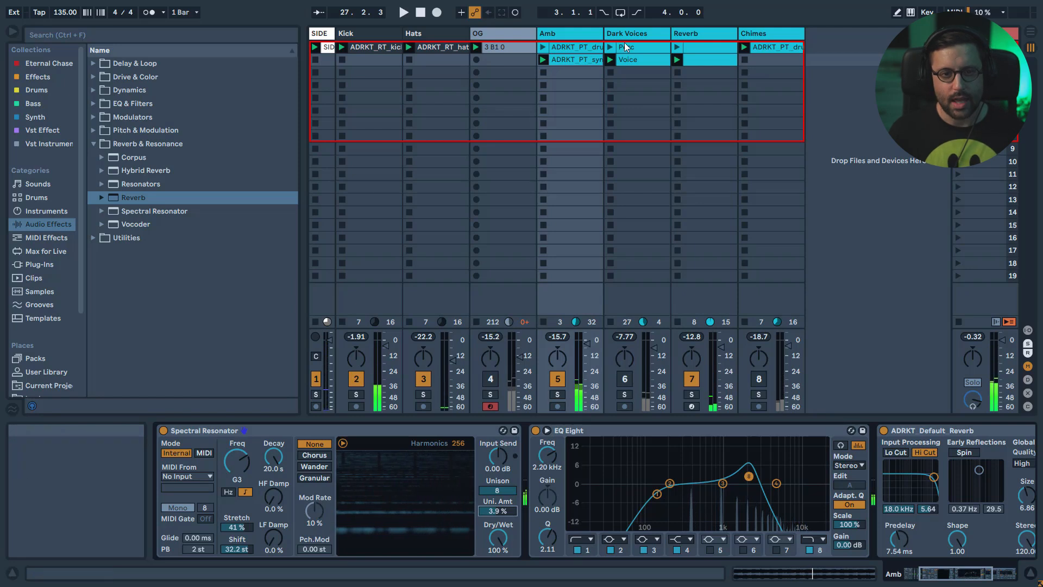
mouse_move(558, 379)
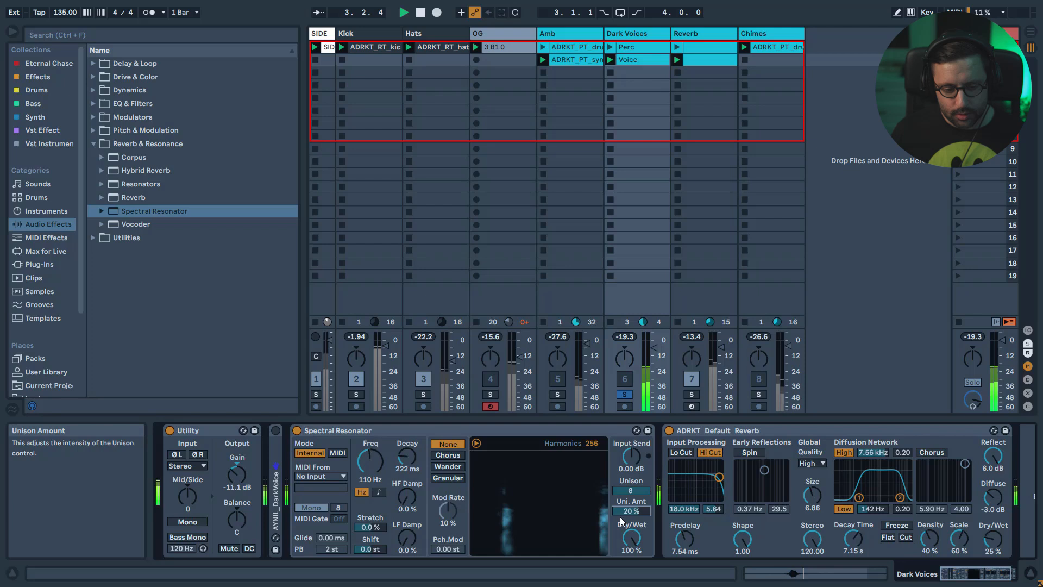
- Switch the Dark Voices resonator's modulation to Granular
click(446, 478)
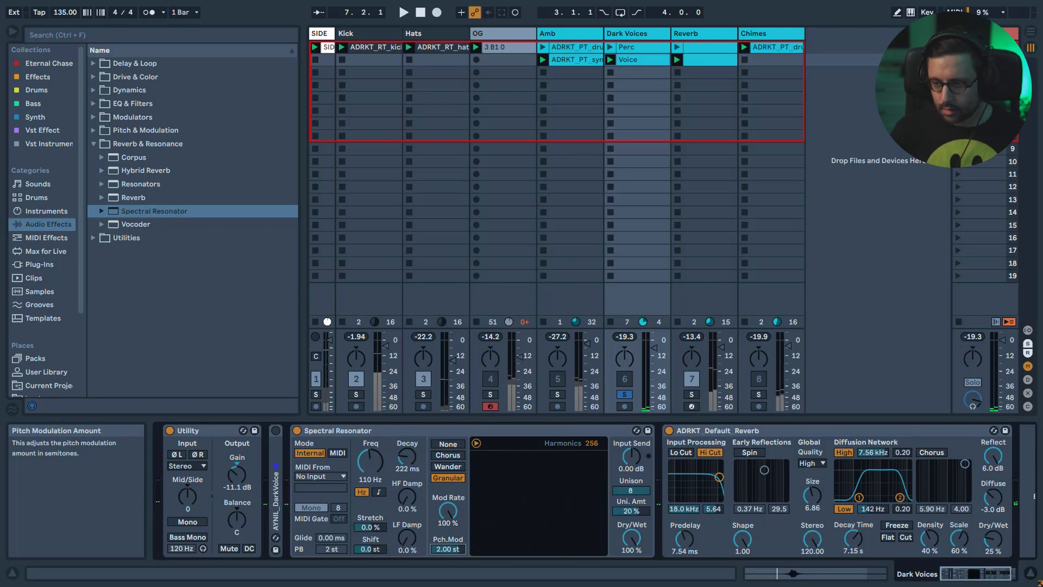
click(402, 12)
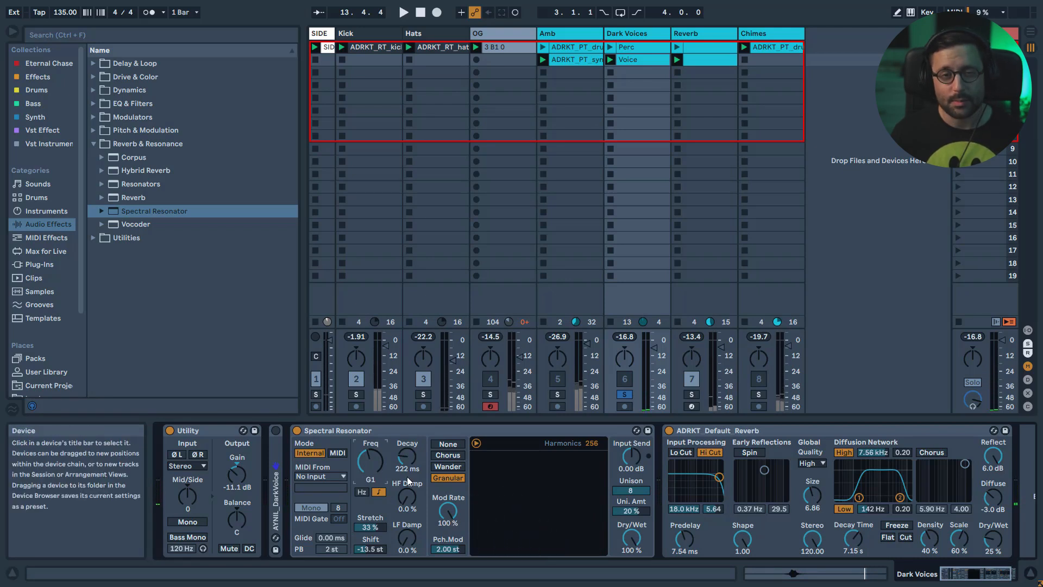
mouse_move(406, 466)
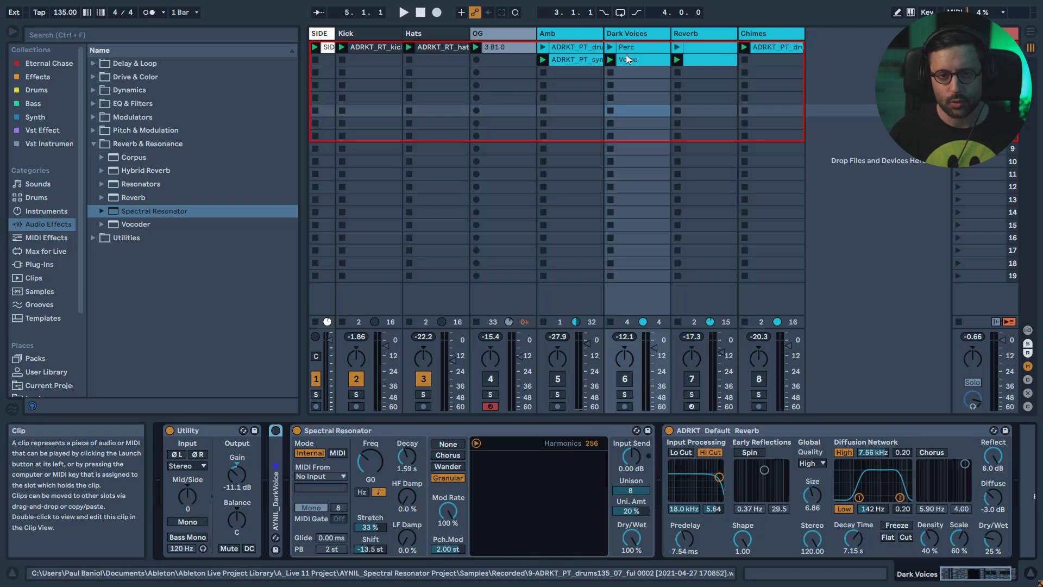
click(769, 111)
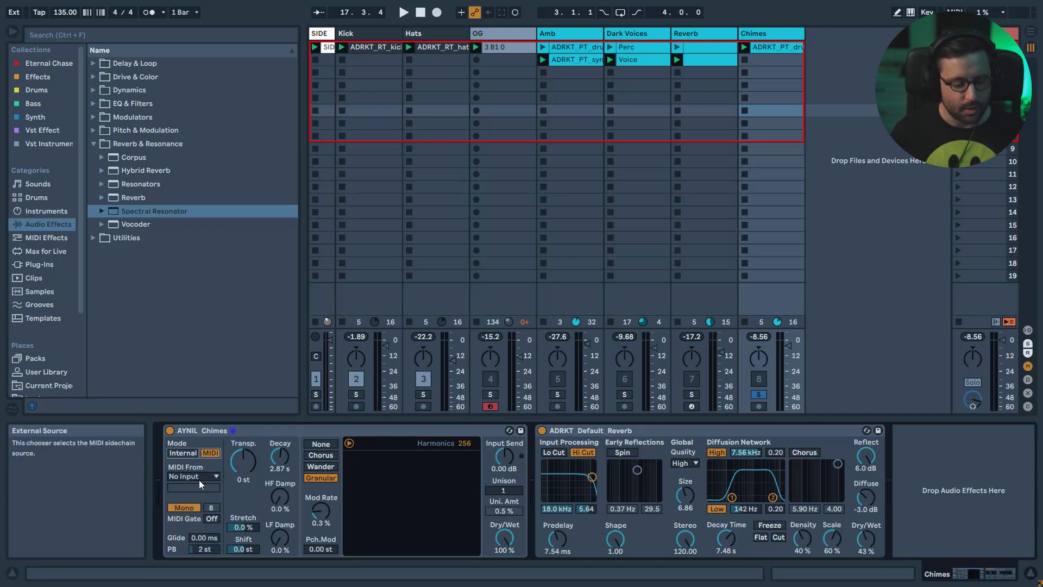
mouse_move(239, 451)
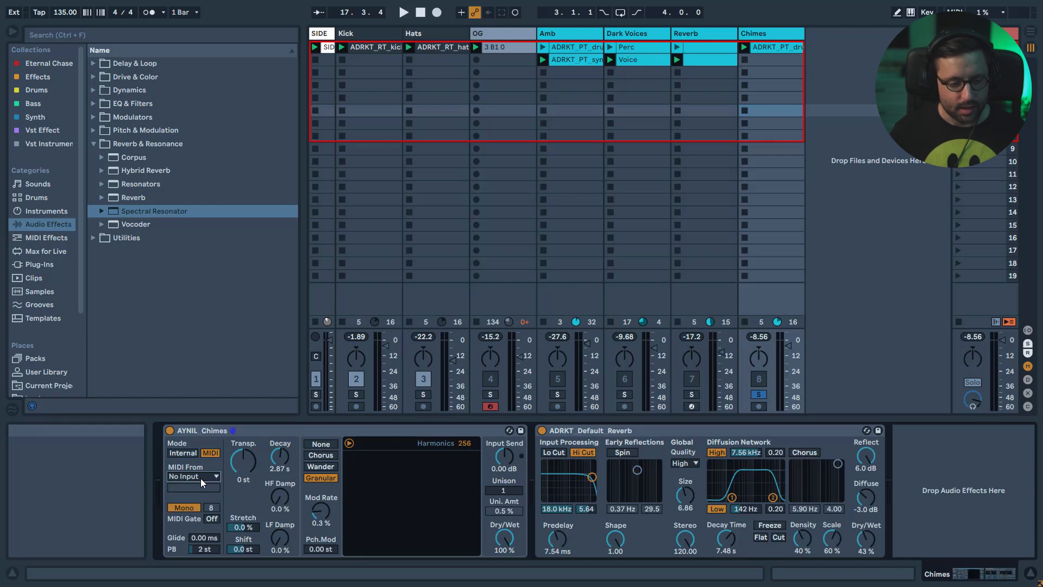
mouse_move(505, 188)
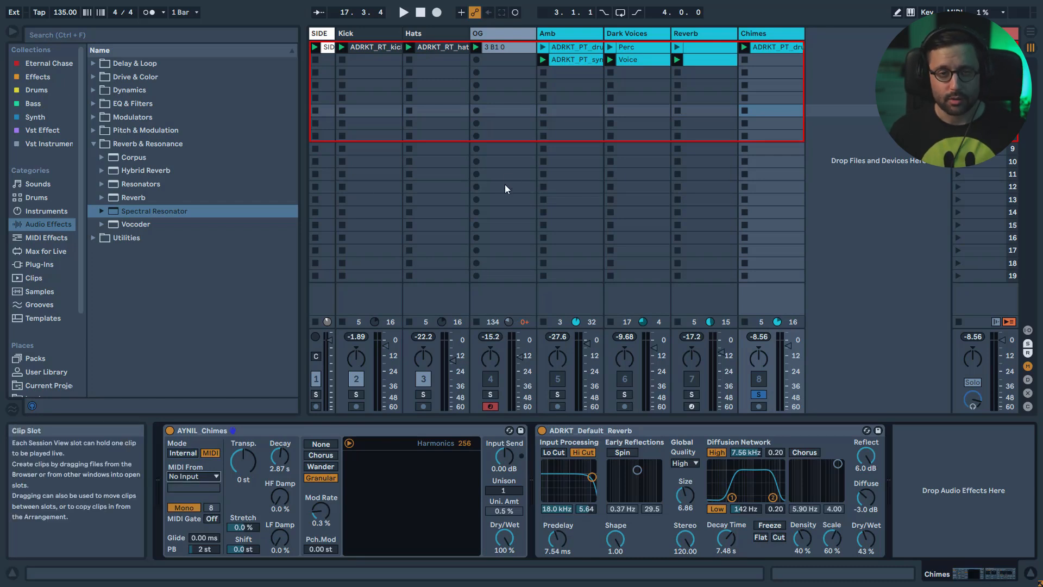
mouse_move(260, 481)
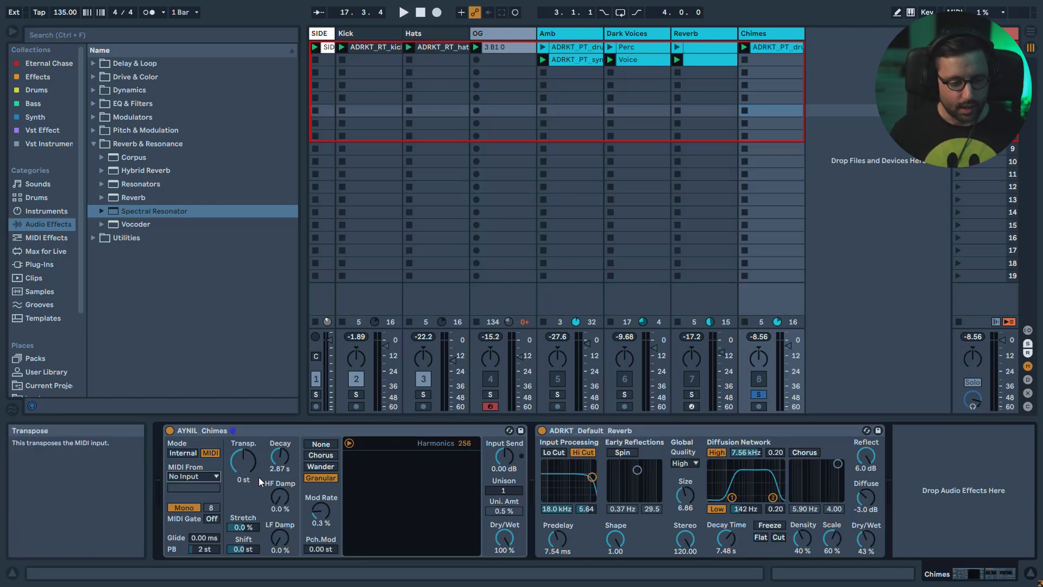
mouse_move(345, 524)
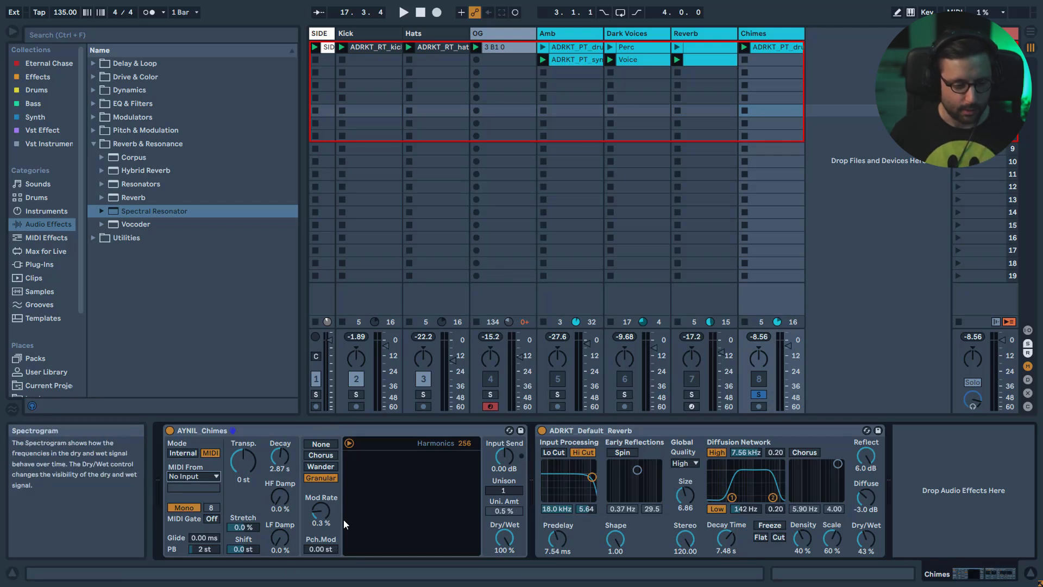
click(183, 508)
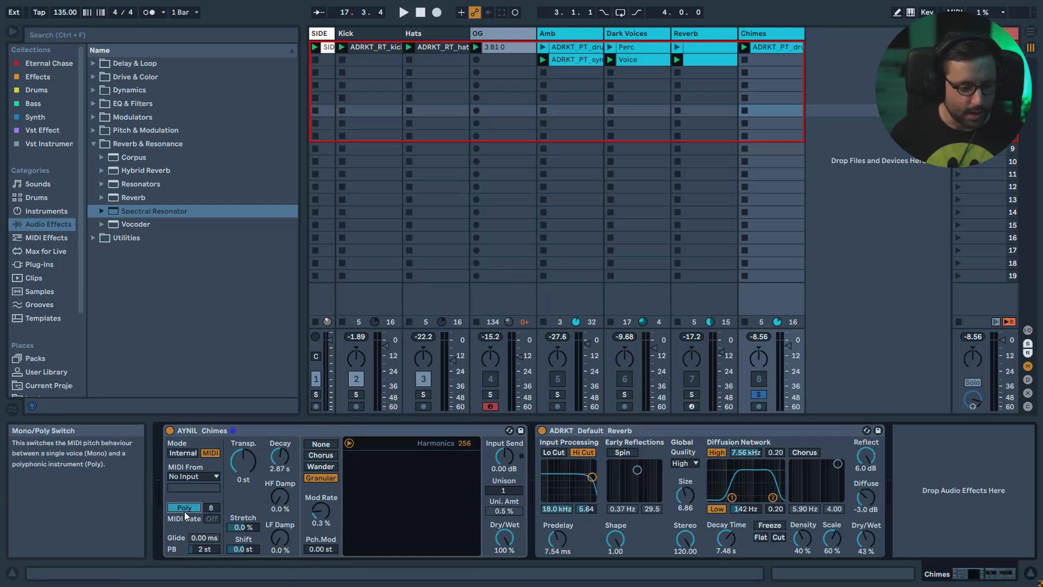
click(185, 507)
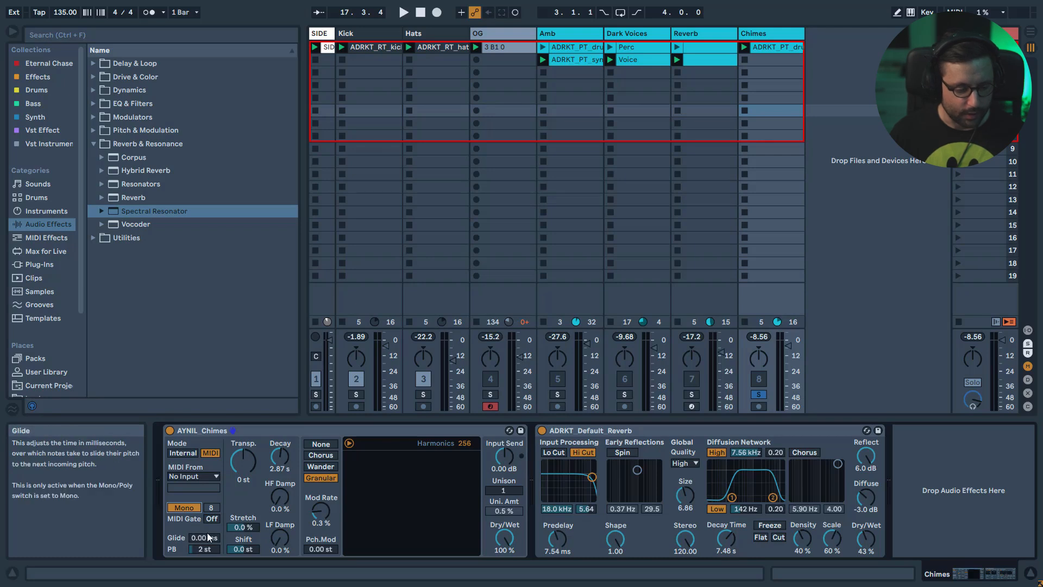
mouse_move(213, 489)
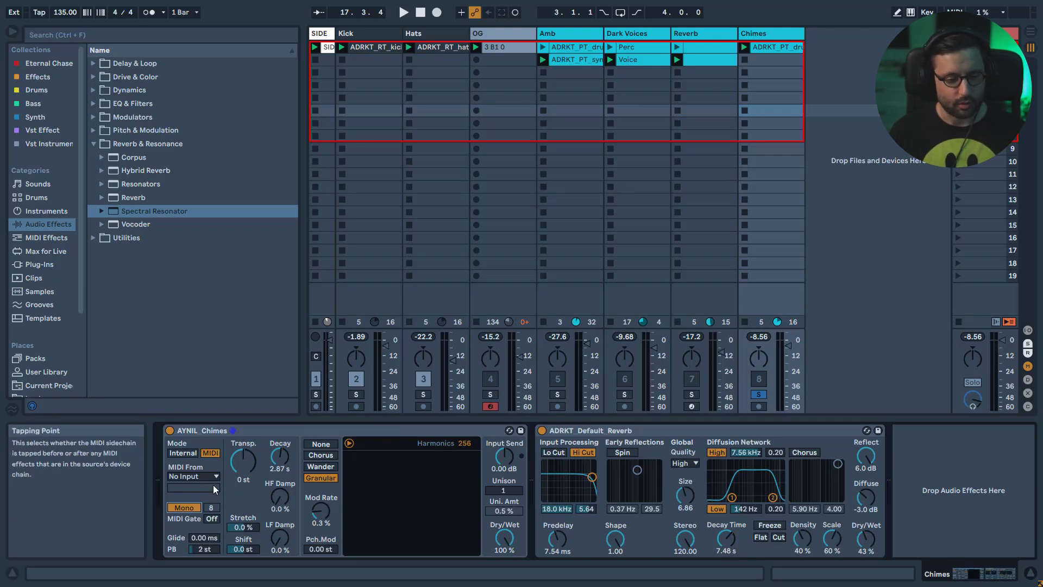